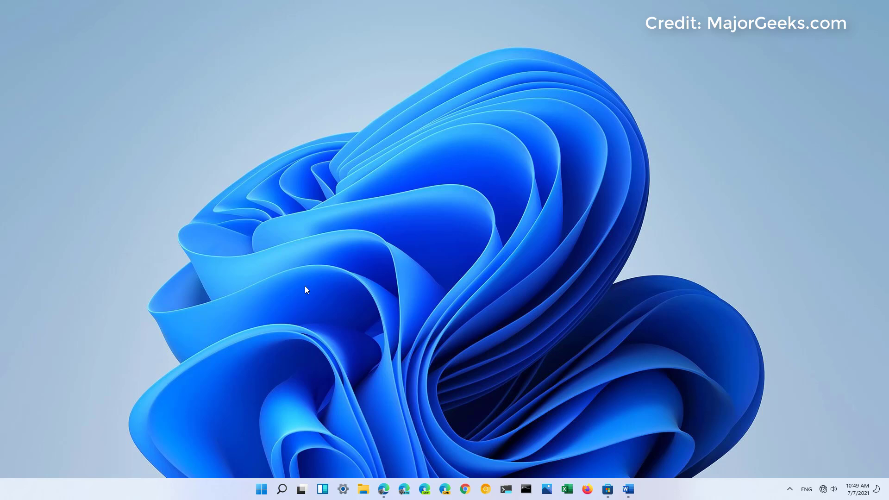
mouse_move(244, 251)
text(r)
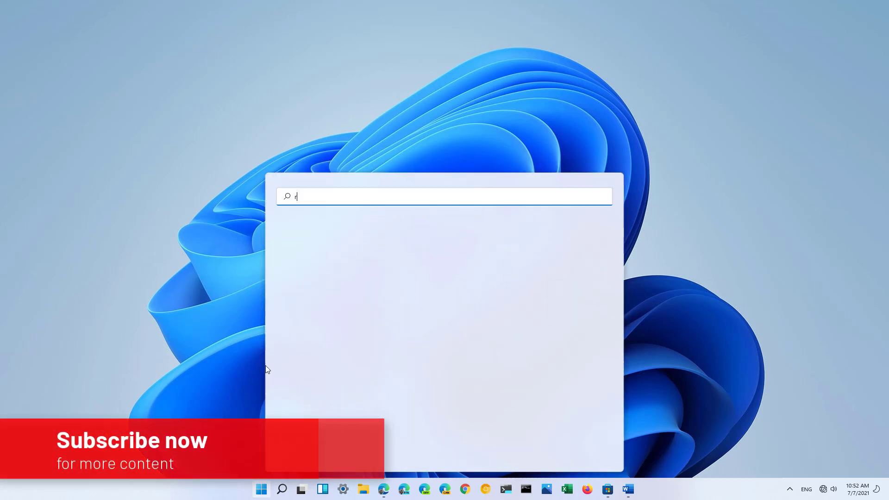
Search for regedit and launch Registry Editor on the StuckRects3 key.
text(egi)
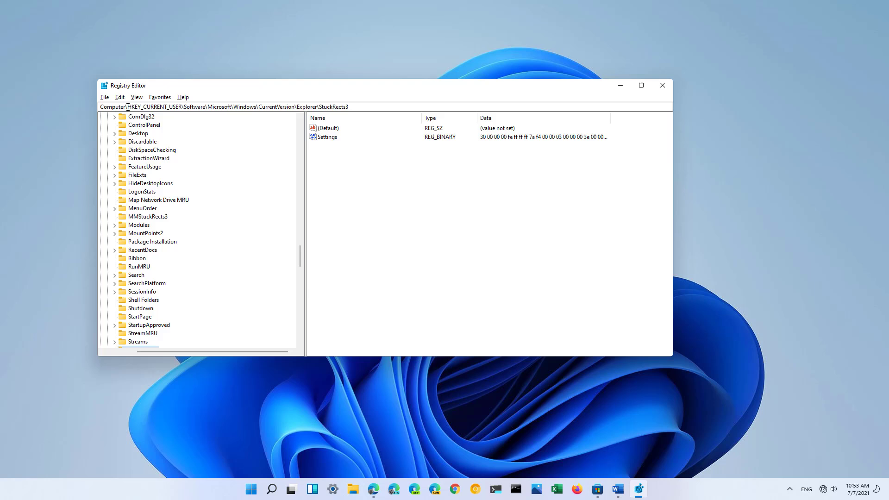
Edit the StuckRects3 Settings value, changing the byte in row 00000008 from 03 to 01, and save it.
click(238, 107)
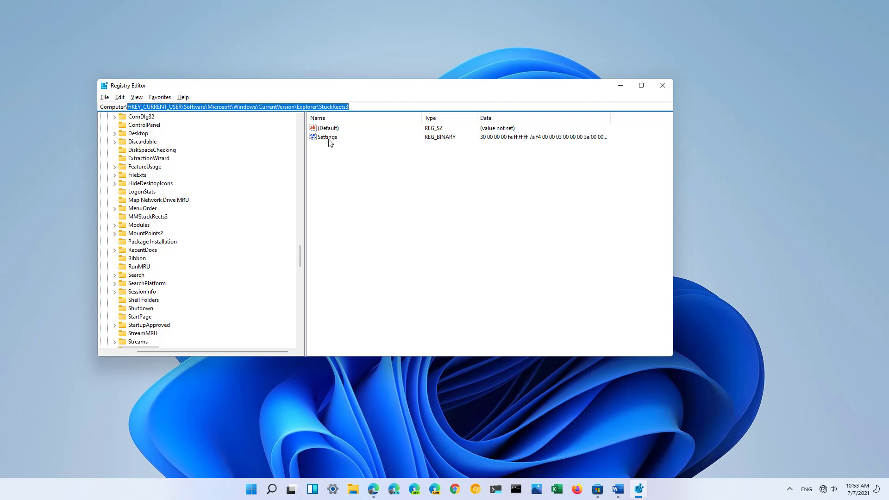
double_click(326, 137)
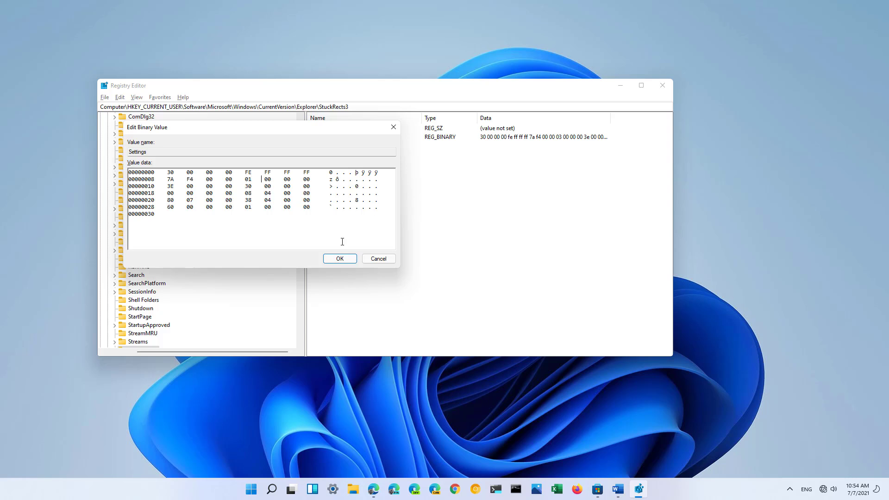
click(339, 259)
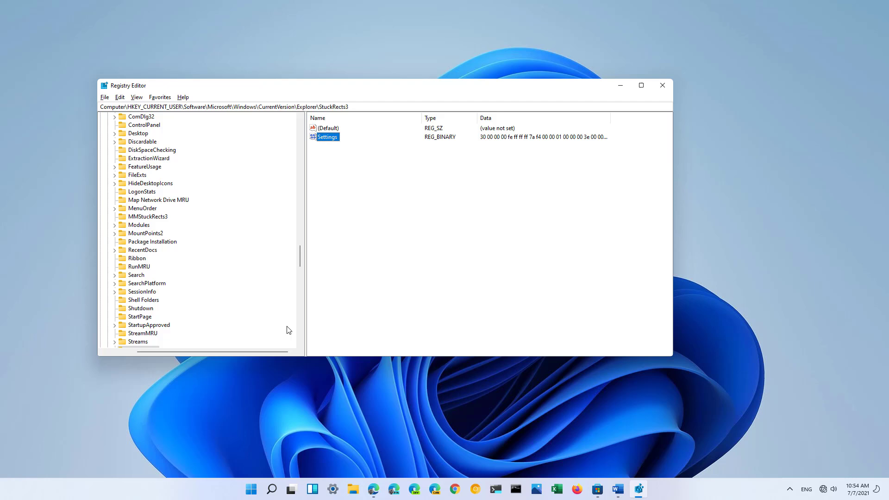
Restart the Windows Explorer process from Task Manager so the taskbar moves to the top, then close Task Manager.
right_click(250, 489)
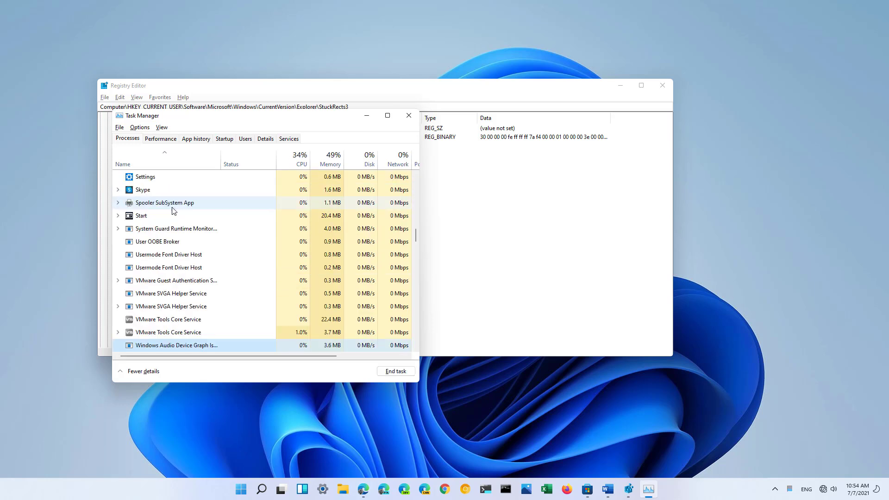
scroll(down, 3)
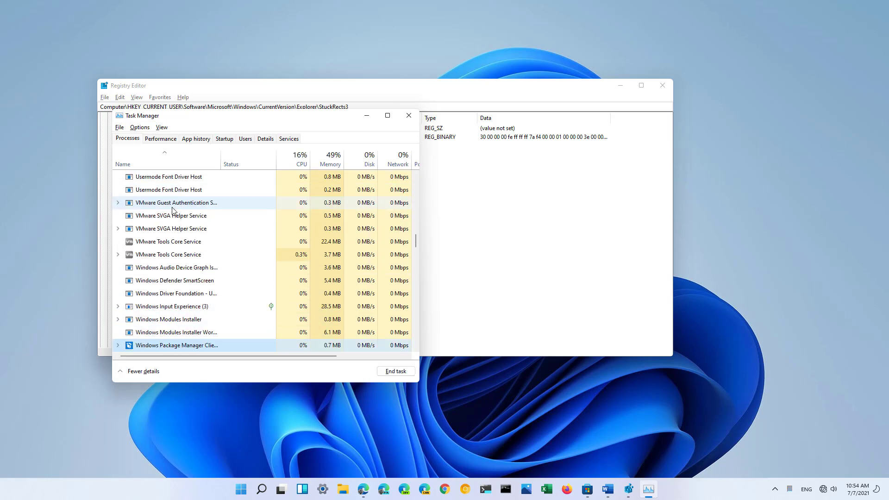
click(157, 344)
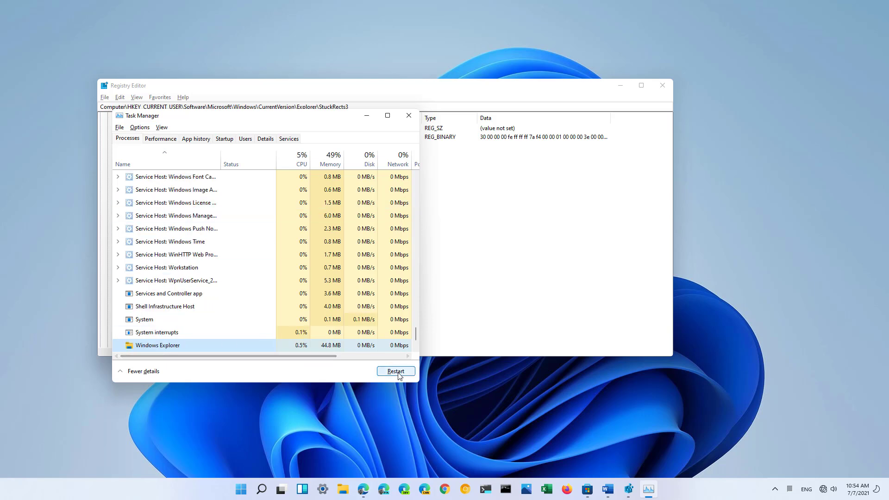
click(395, 371)
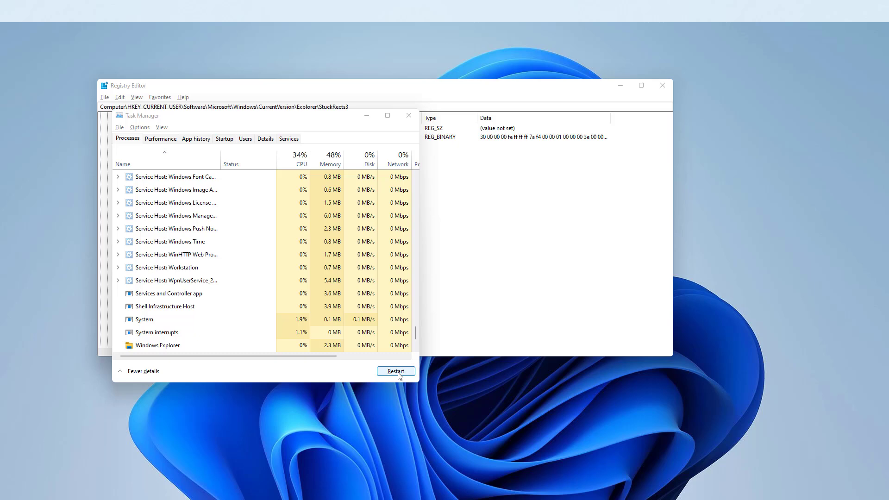
click(396, 371)
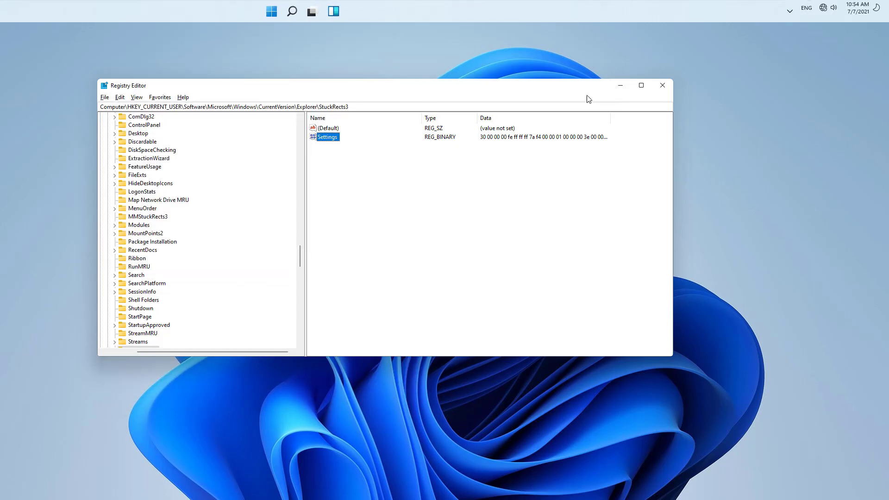
click(661, 85)
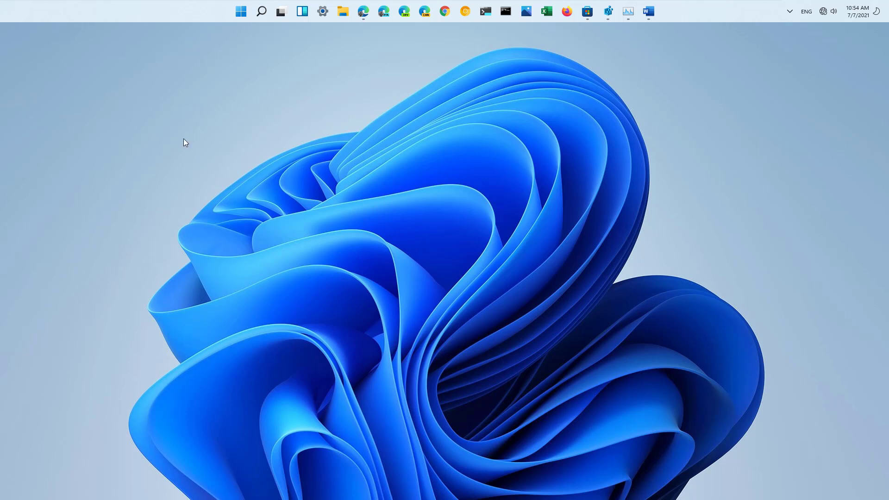
mouse_move(135, 29)
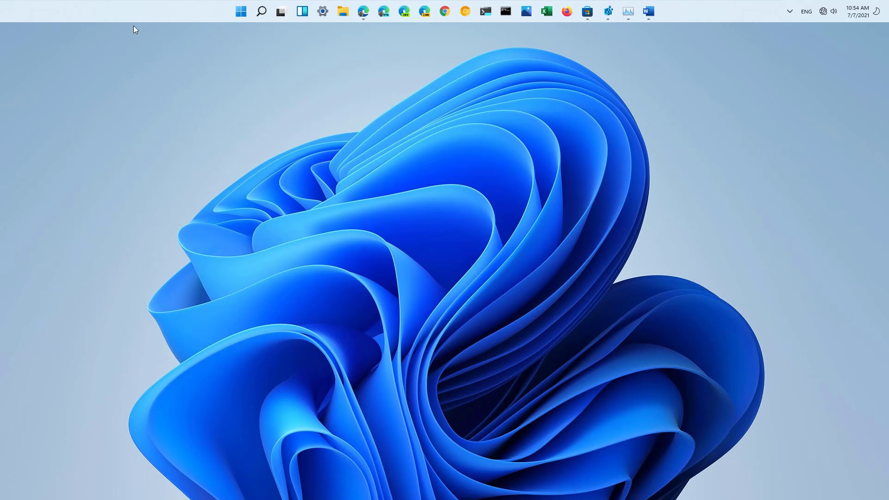
mouse_move(242, 36)
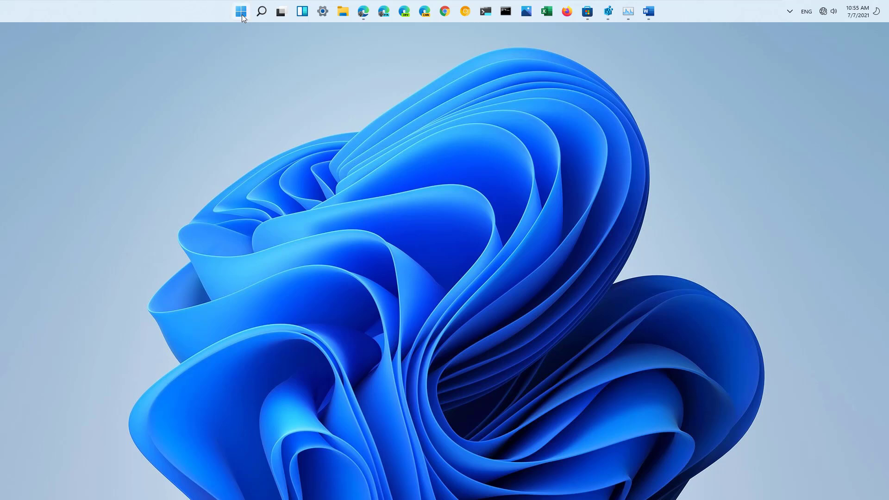
click(240, 10)
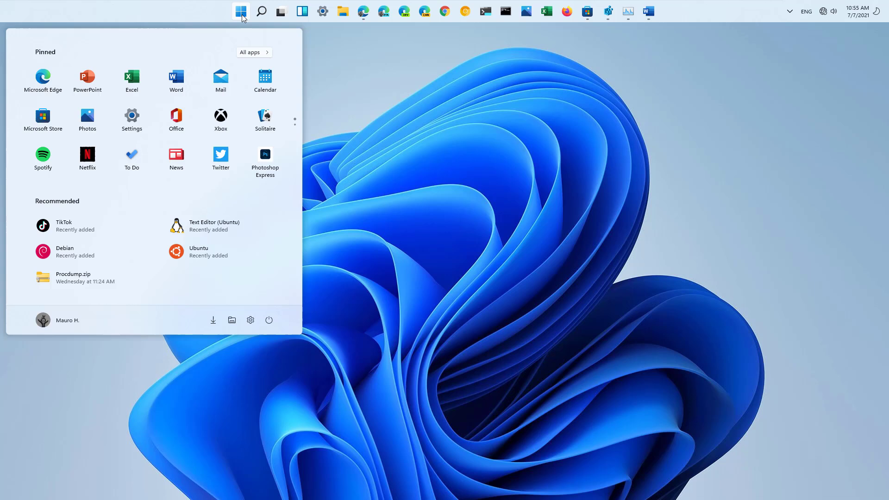
click(240, 11)
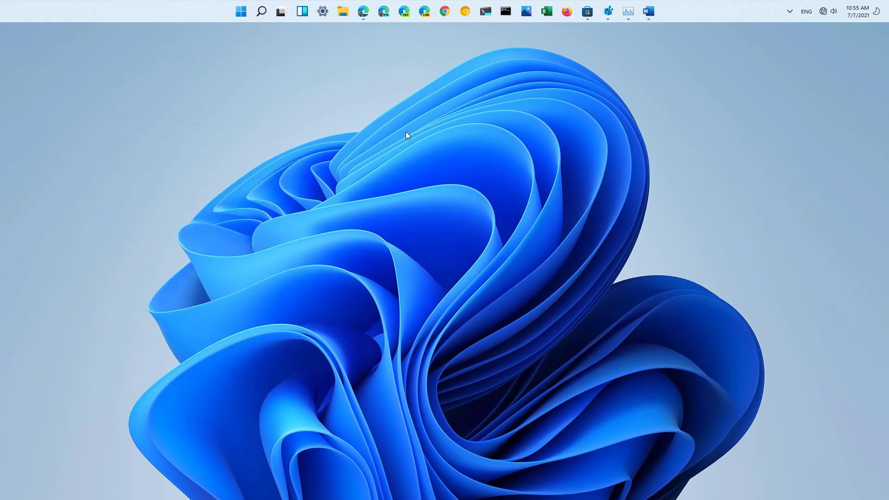
mouse_move(627, 11)
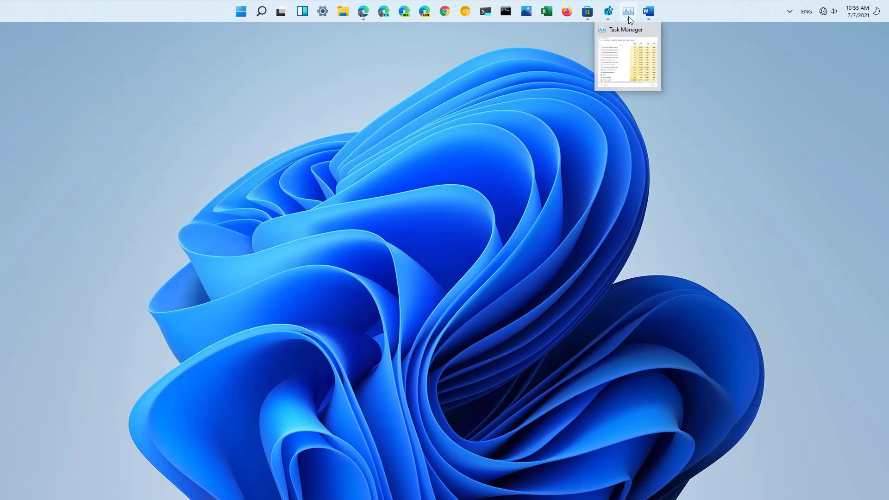
mouse_move(587, 11)
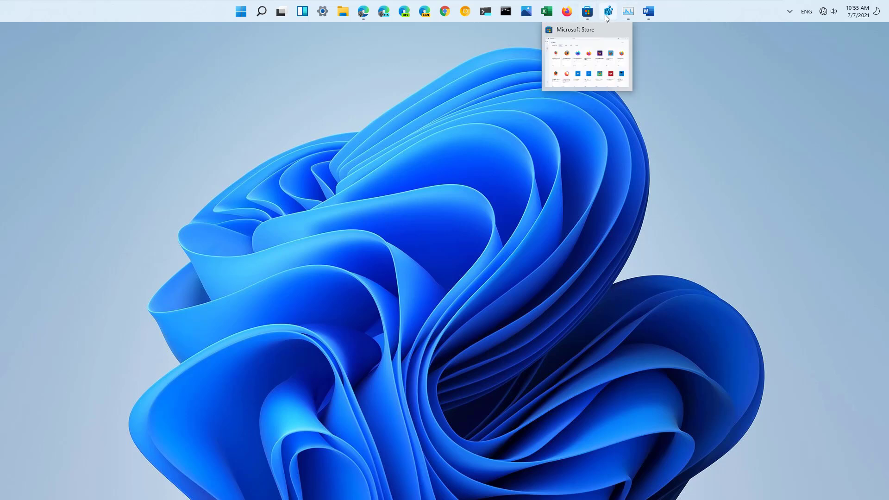
click(606, 11)
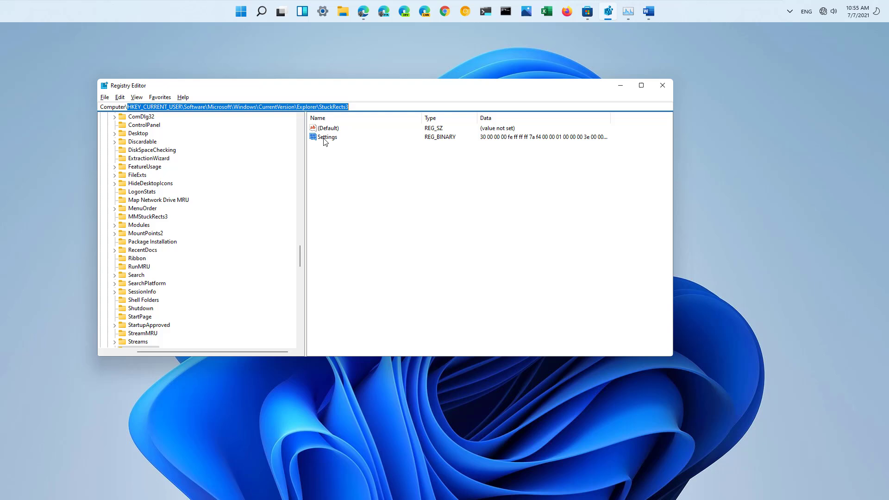
Edit the StuckRects3 Settings value again, restoring the row 00000008 byte from 01 to 03, and save it.
click(326, 136)
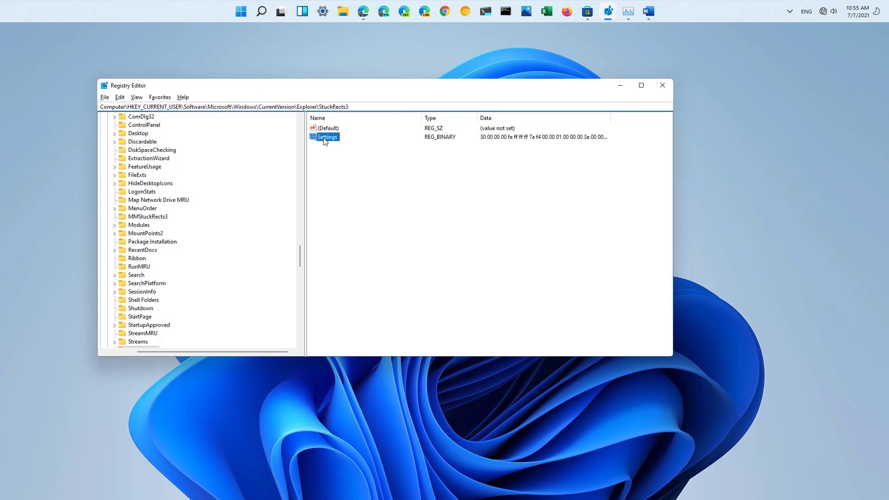
double_click(326, 136)
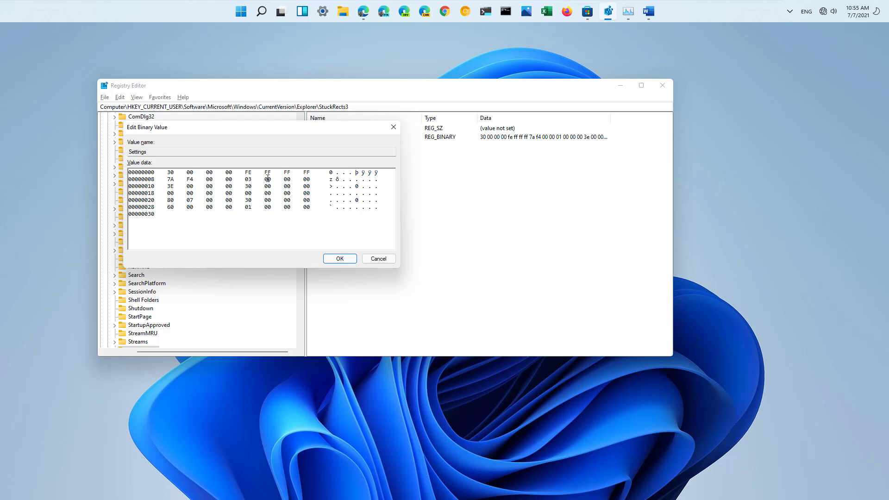
mouse_move(339, 258)
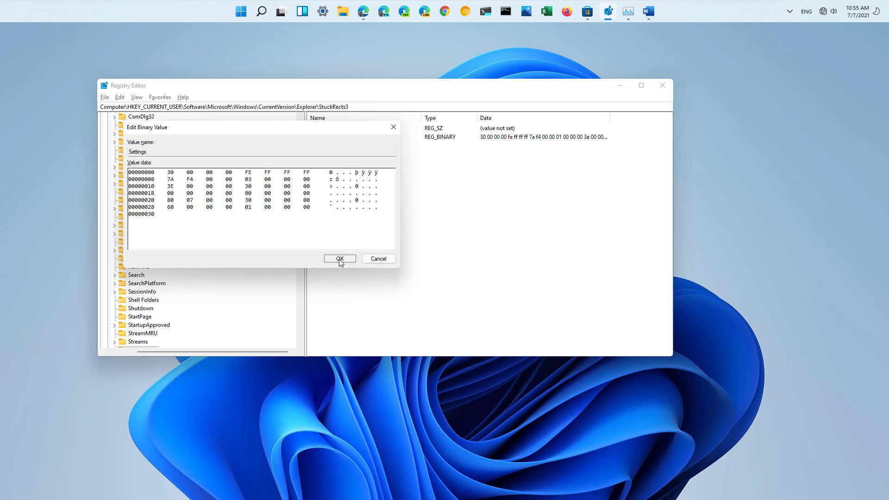
click(339, 258)
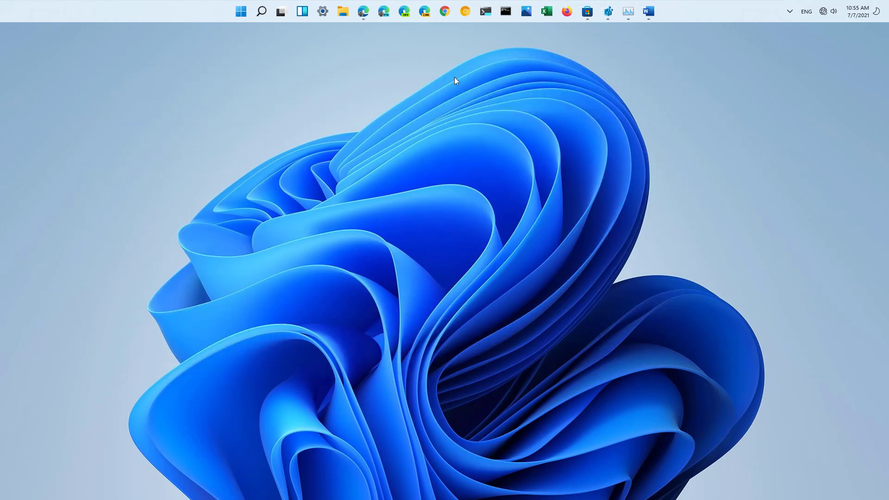
mouse_move(628, 11)
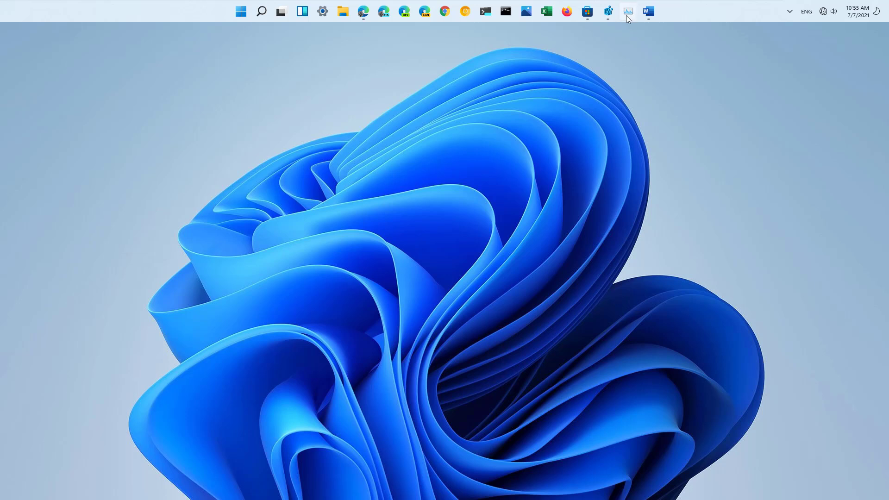
Restart the Windows Explorer process from Task Manager so the taskbar returns to the bottom.
click(627, 11)
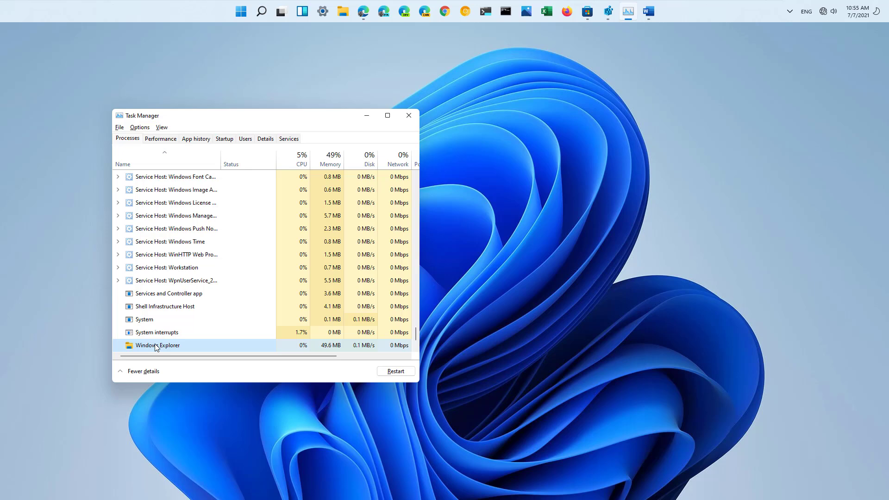
click(395, 371)
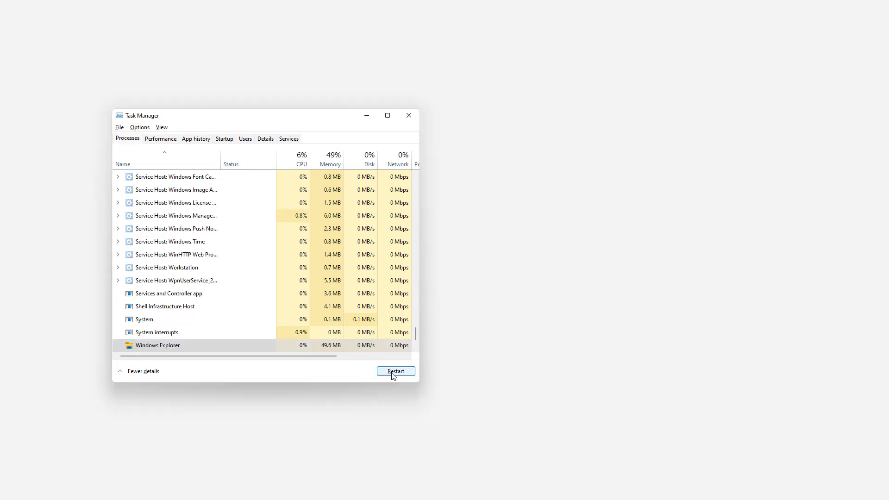
click(396, 371)
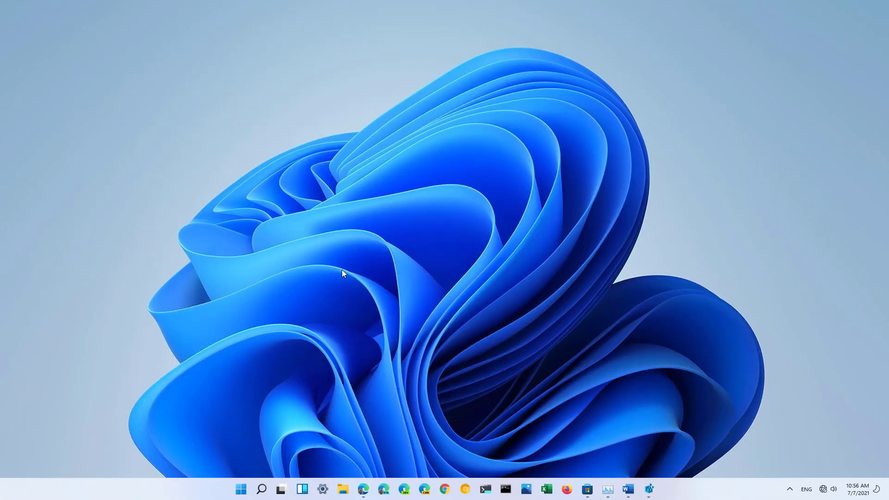